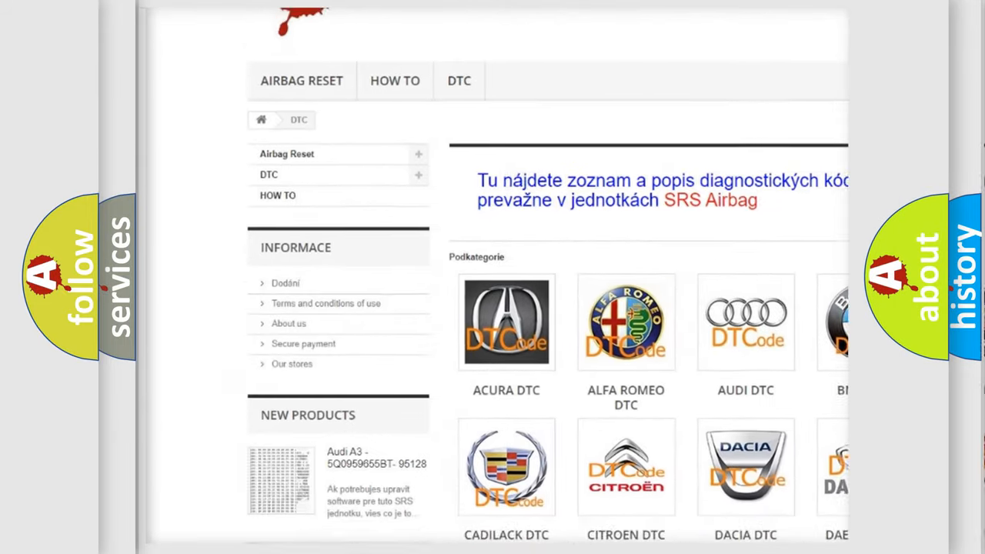
{"action": "scroll", "scroll_direction": "down", "scroll_amount": 3}
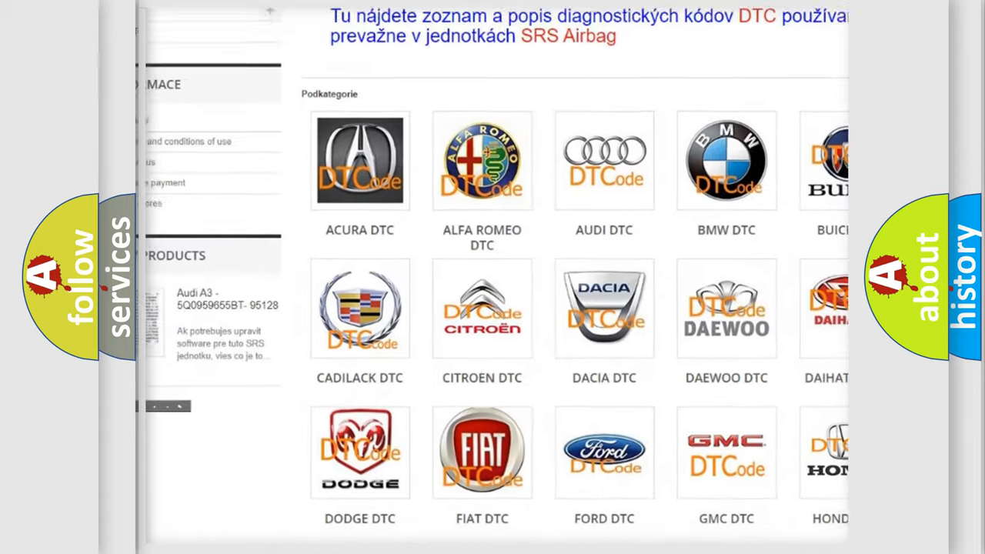